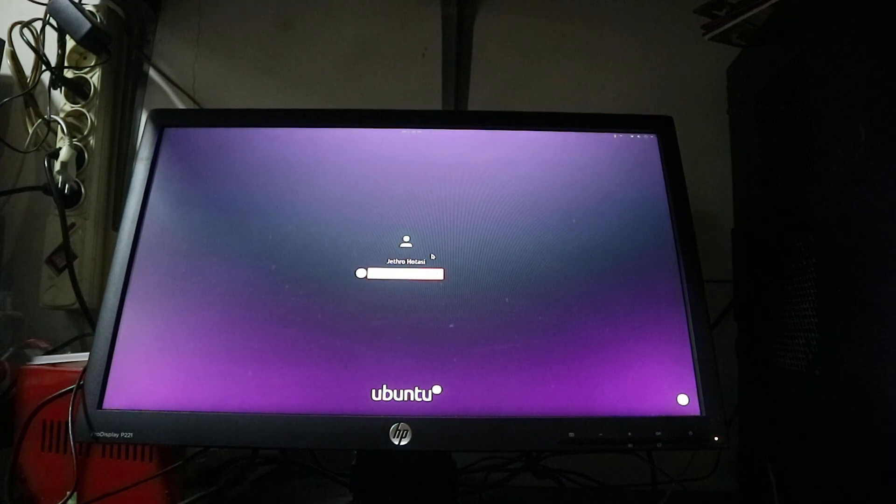
Enter the account password on the login screen to reach the desktop.
{"action": "type", "text": "password"}
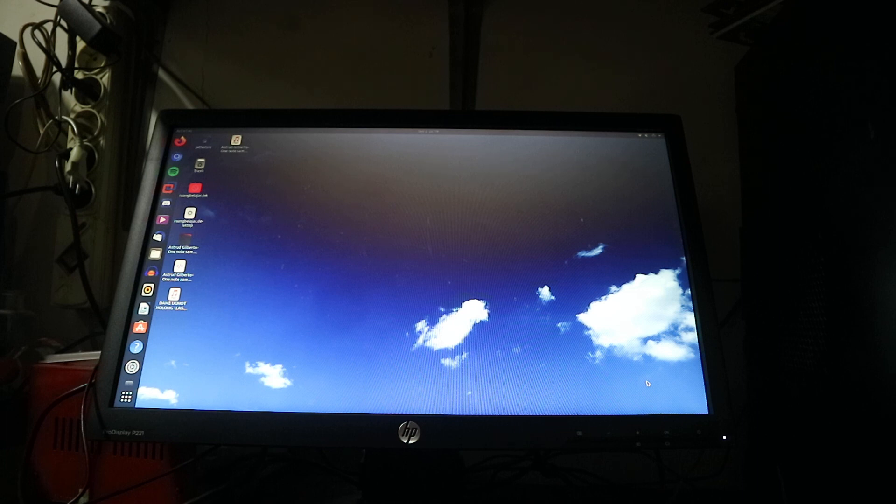
Open the top-right system status menu showing power off and log out options.
{"action": "left_click", "coordinate": [657, 138]}
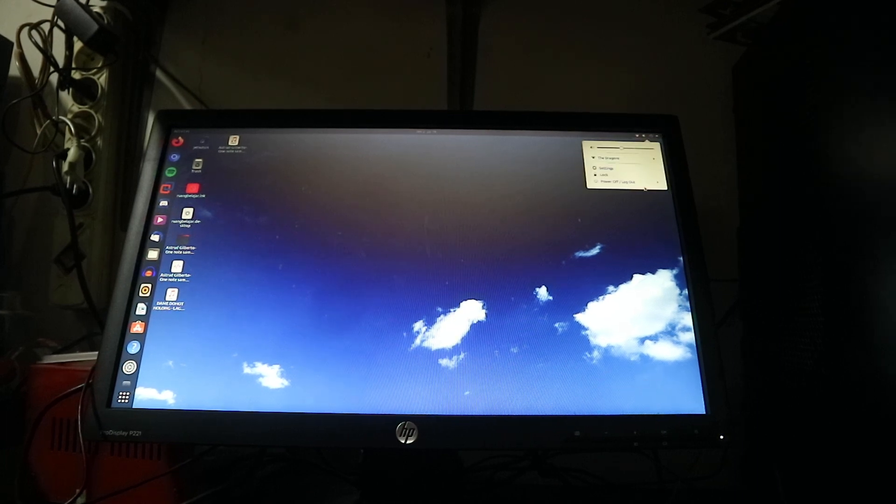